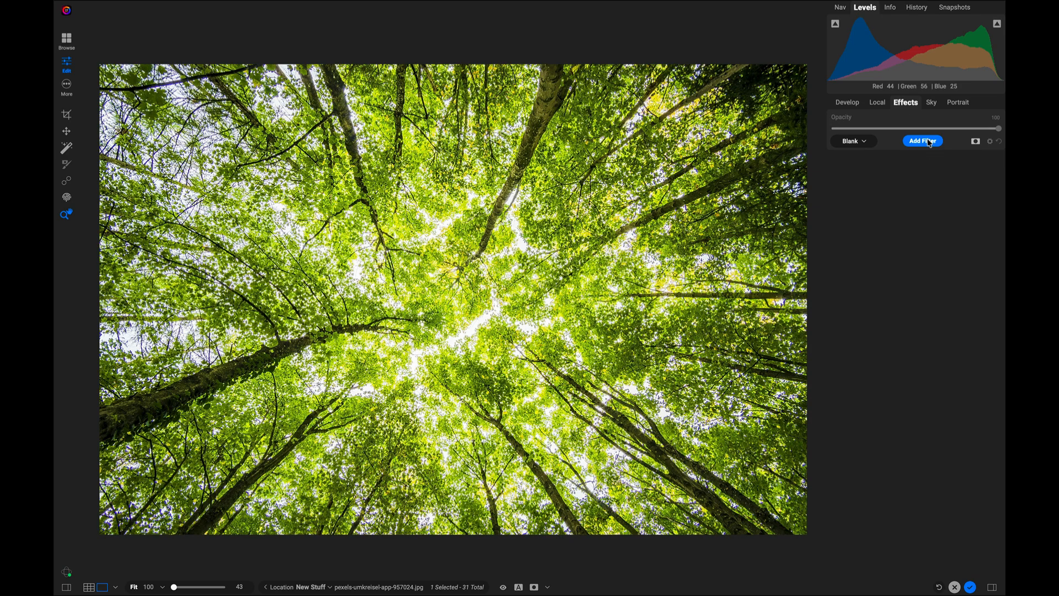
# Choose ON1 Recommends as the Effects starting point, filling the stack with its filters
pyautogui.click(922, 140)
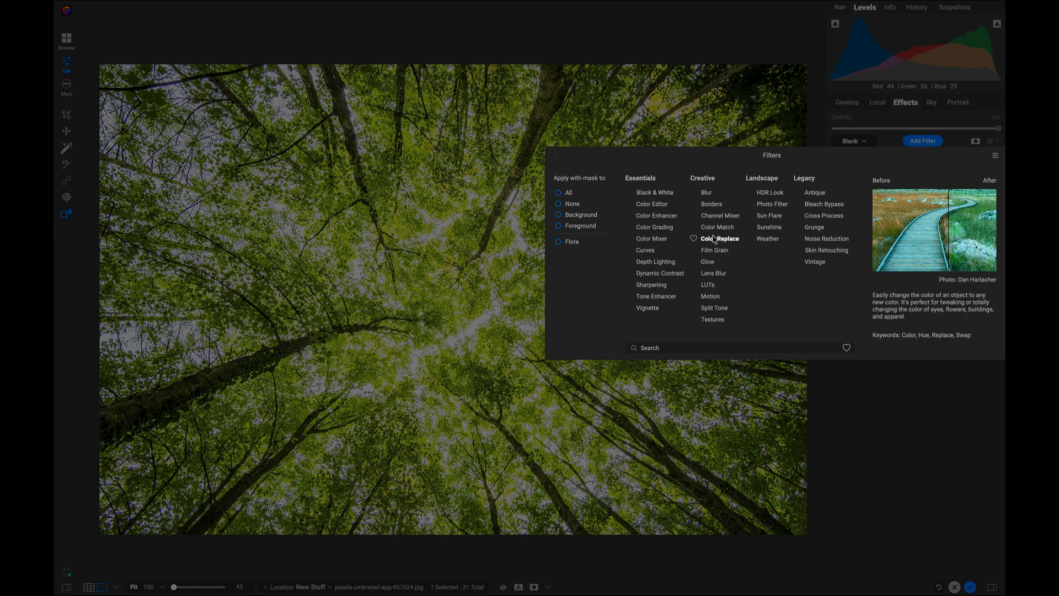
pyautogui.moveTo(656, 263)
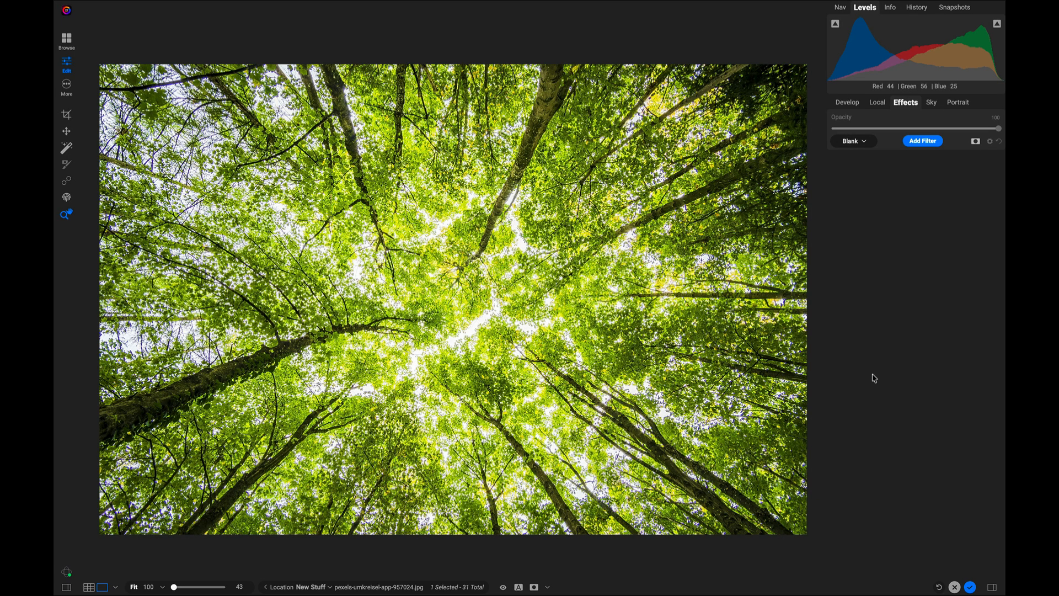
pyautogui.moveTo(886, 233)
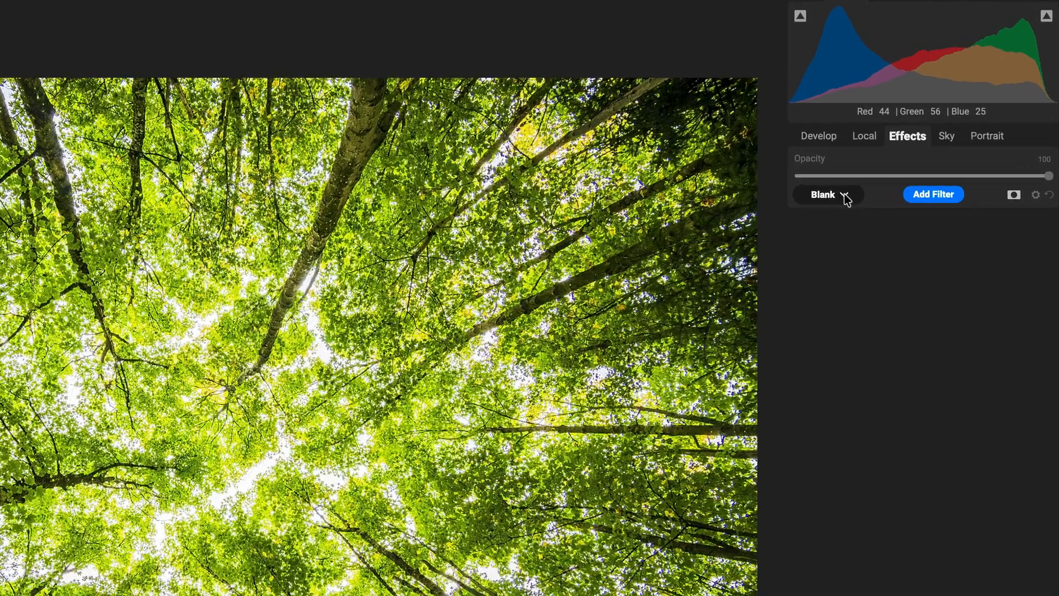
pyautogui.moveTo(844, 197)
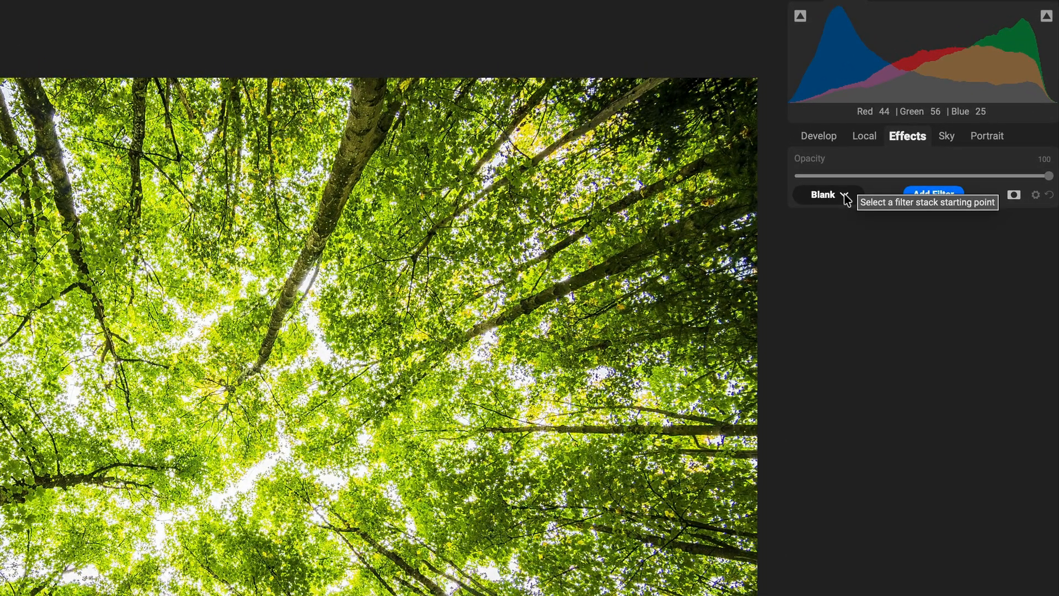
pyautogui.click(826, 194)
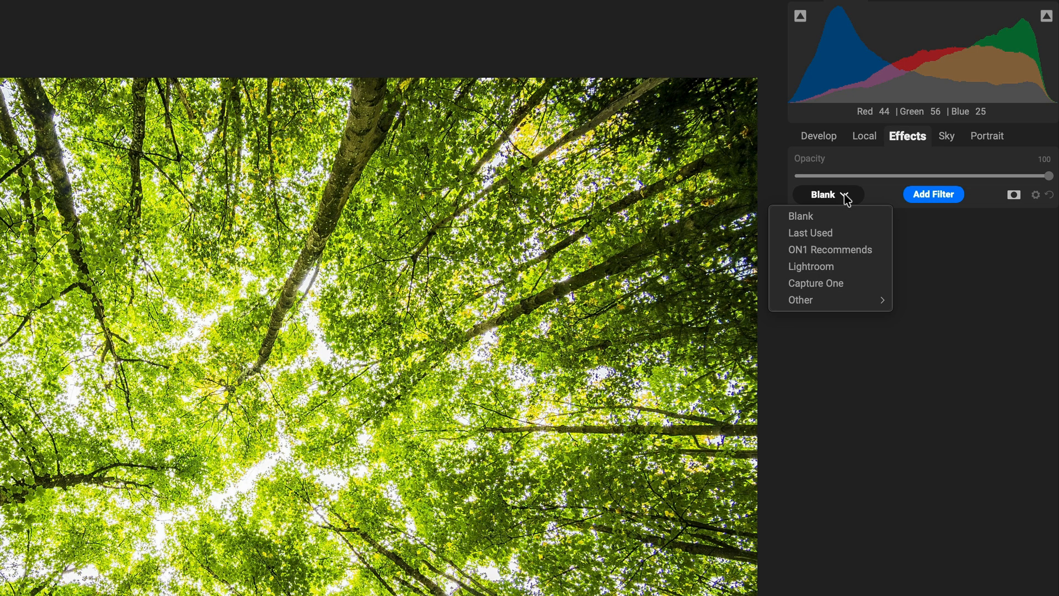
pyautogui.moveTo(861, 253)
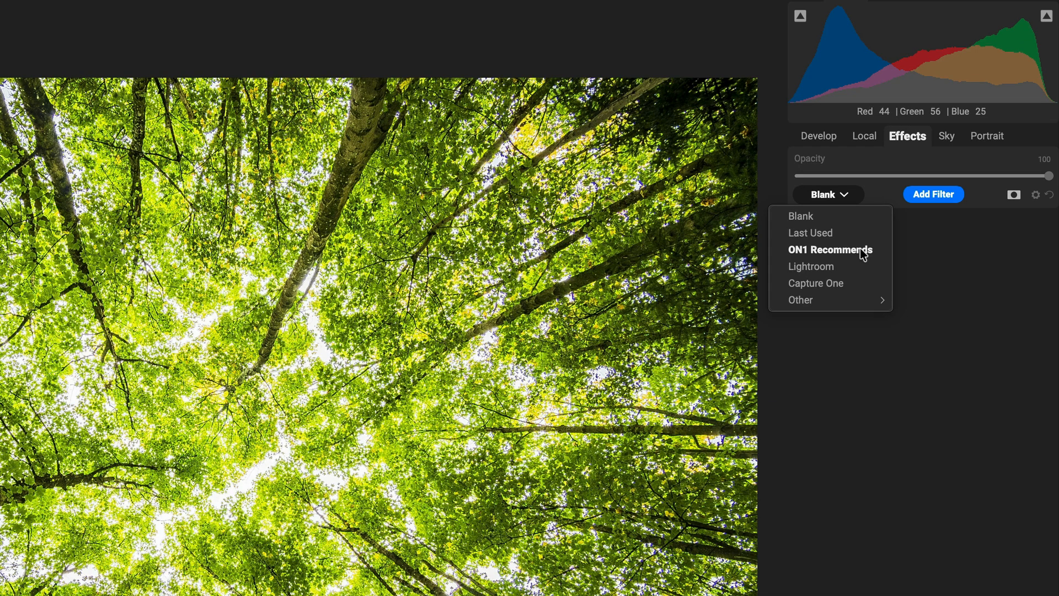
pyautogui.click(829, 249)
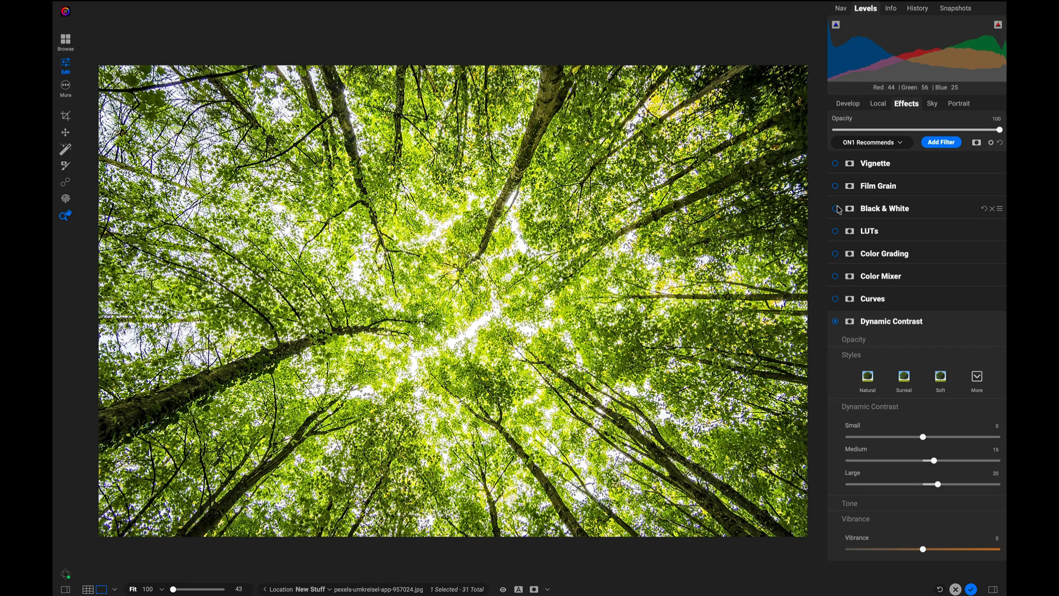
# Enable Black & White with its colour filter at 200, then enable the Vignette filter
pyautogui.click(835, 208)
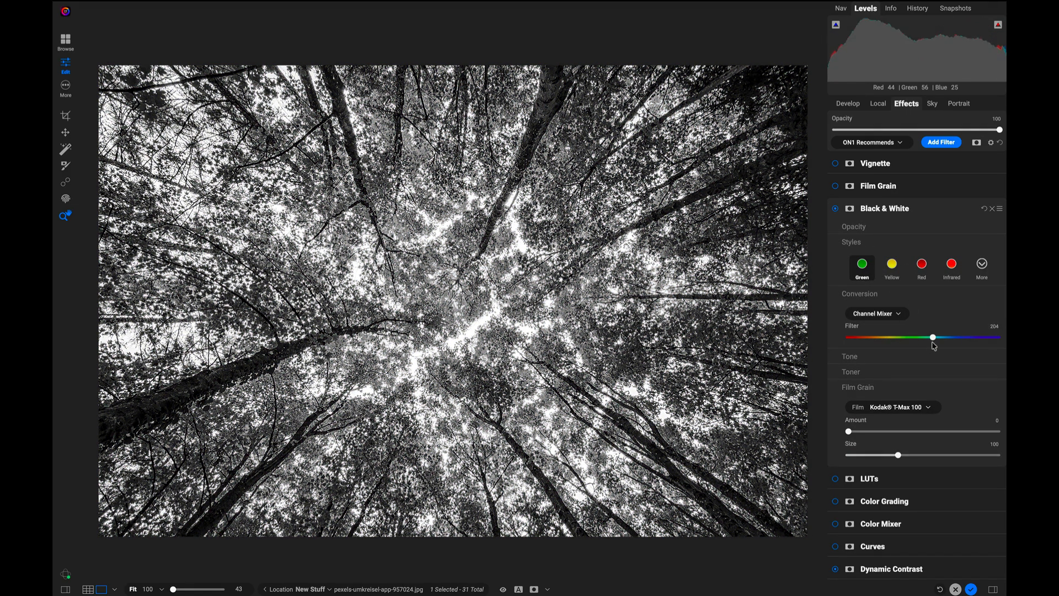
pyautogui.moveTo(933, 337); pyautogui.dragTo(931, 338)
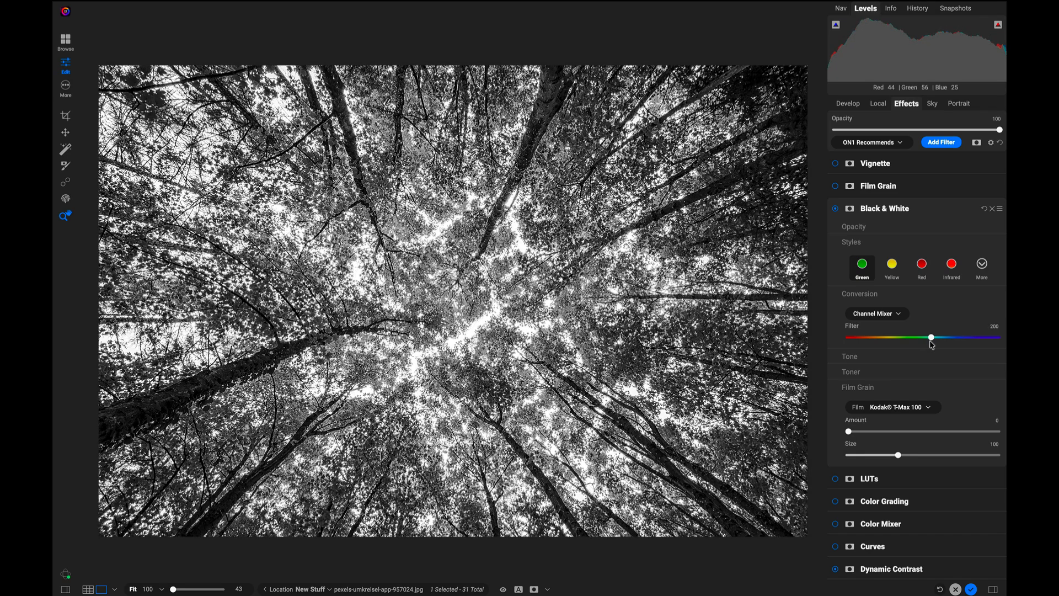
pyautogui.click(875, 163)
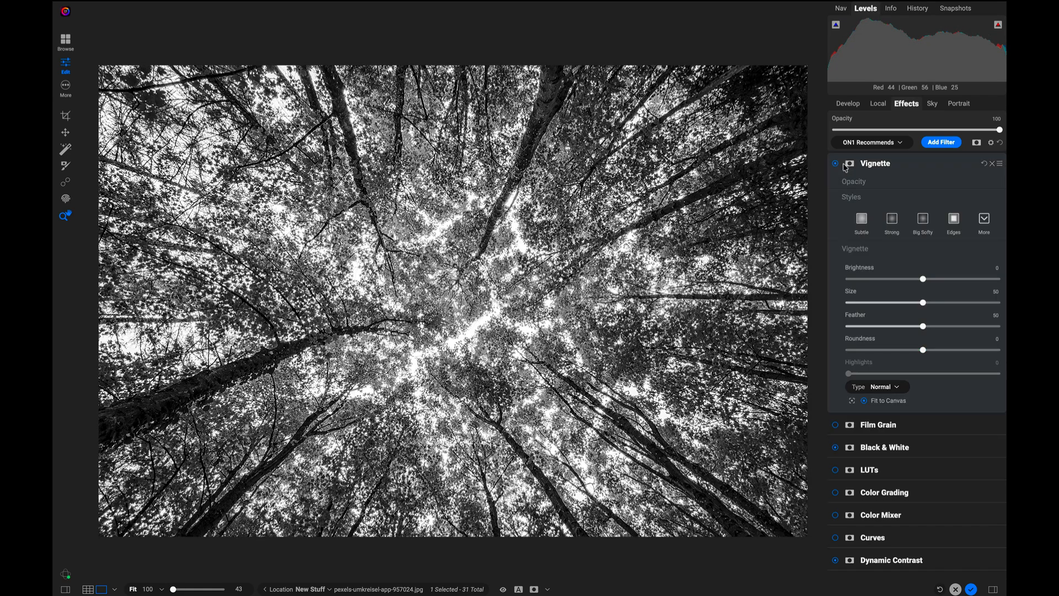
pyautogui.click(891, 218)
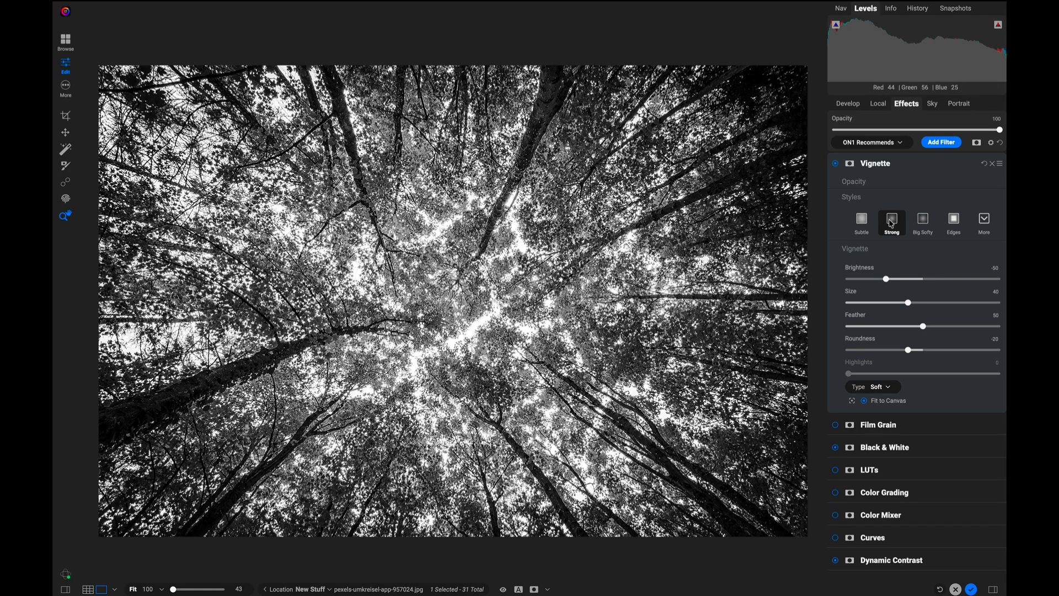
pyautogui.moveTo(880, 559)
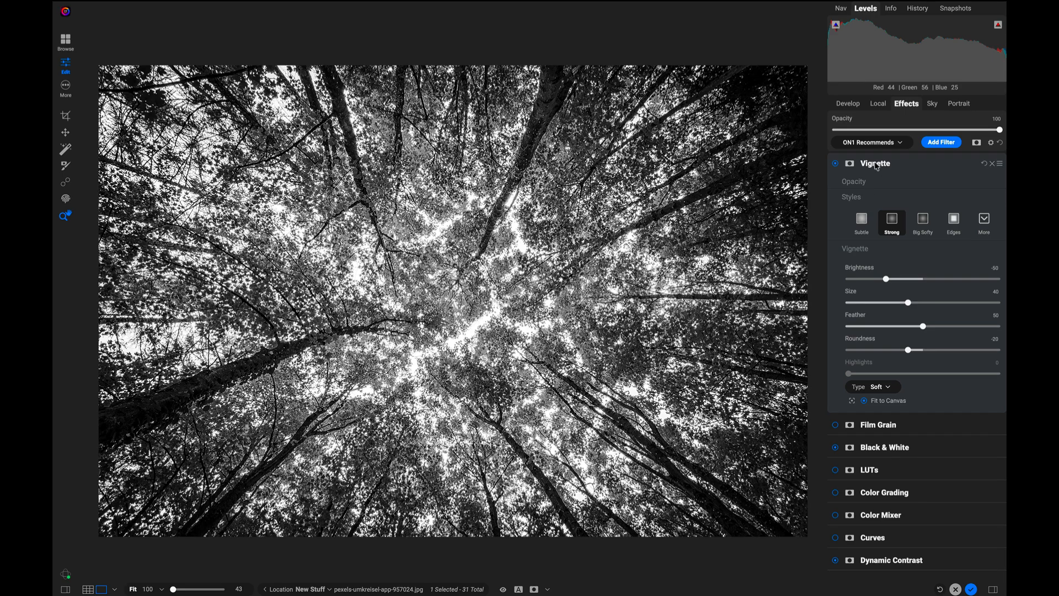
pyautogui.moveTo(893, 152)
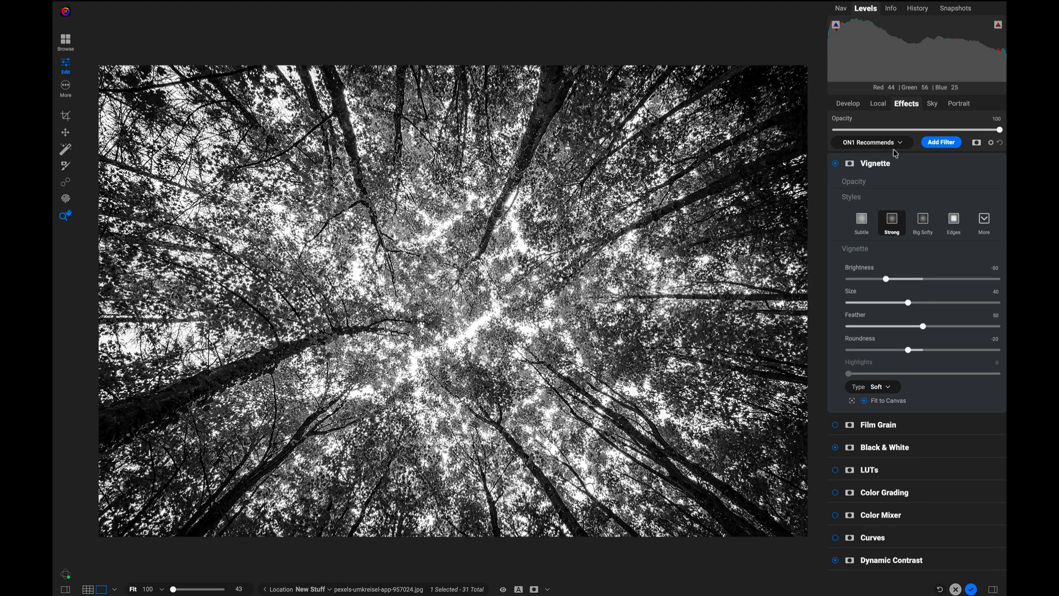
# Reopen the starting-point choices to reach the Other preset categories
pyautogui.click(871, 143)
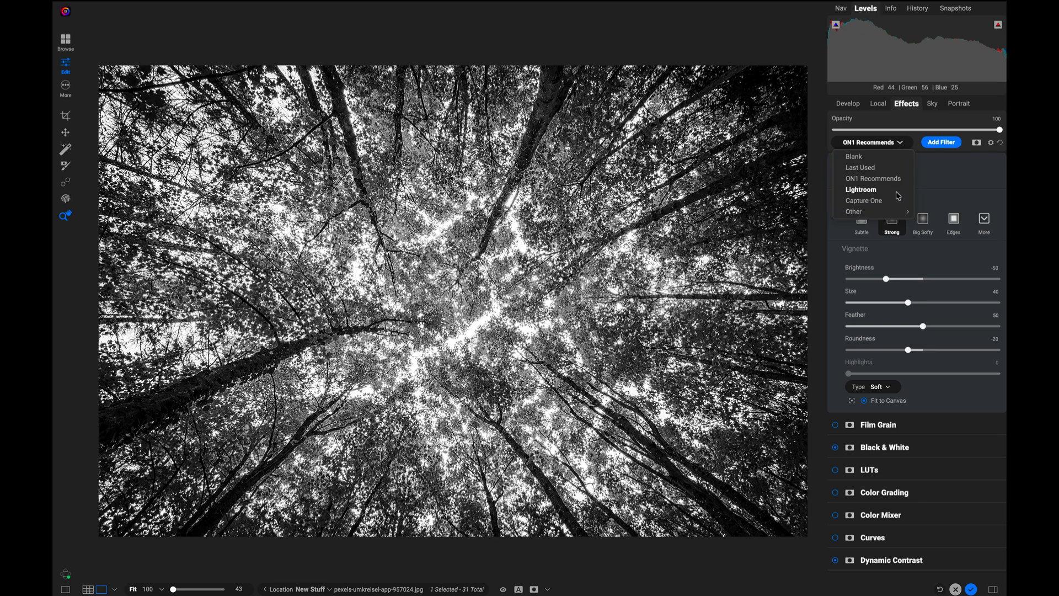
pyautogui.moveTo(894, 200)
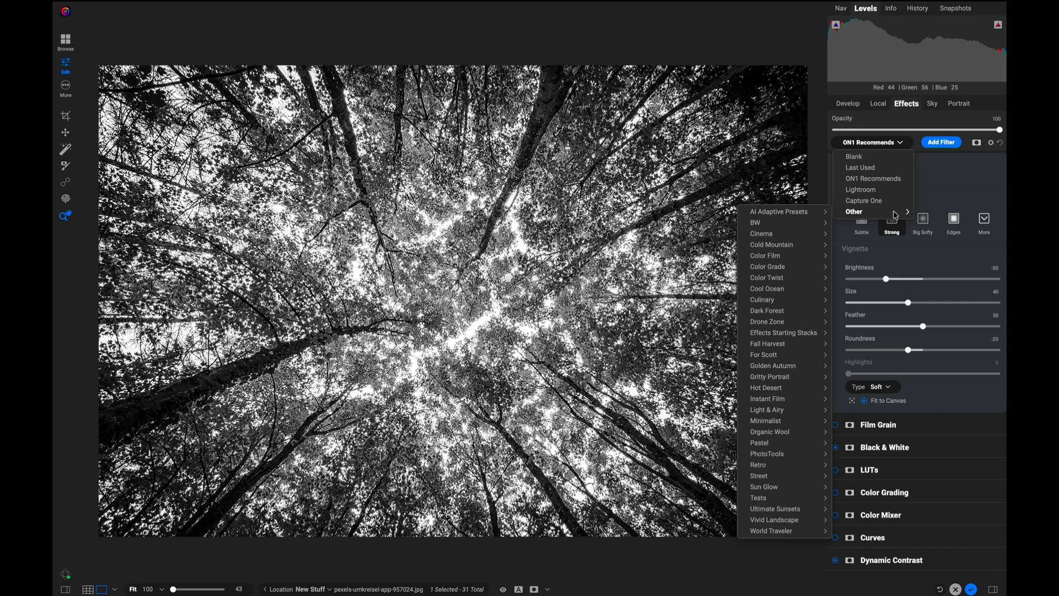
pyautogui.moveTo(951, 181)
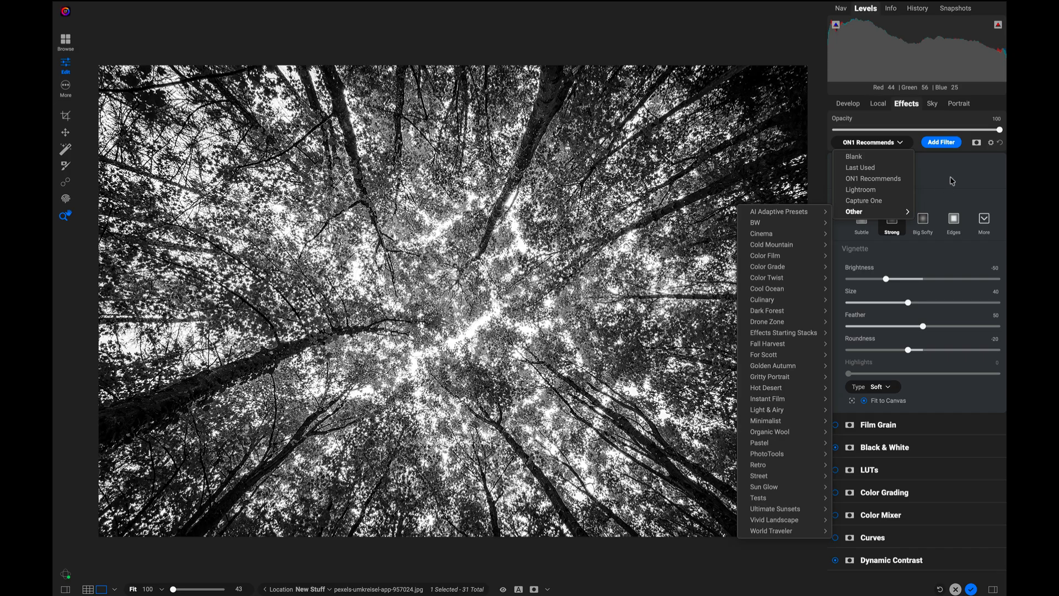